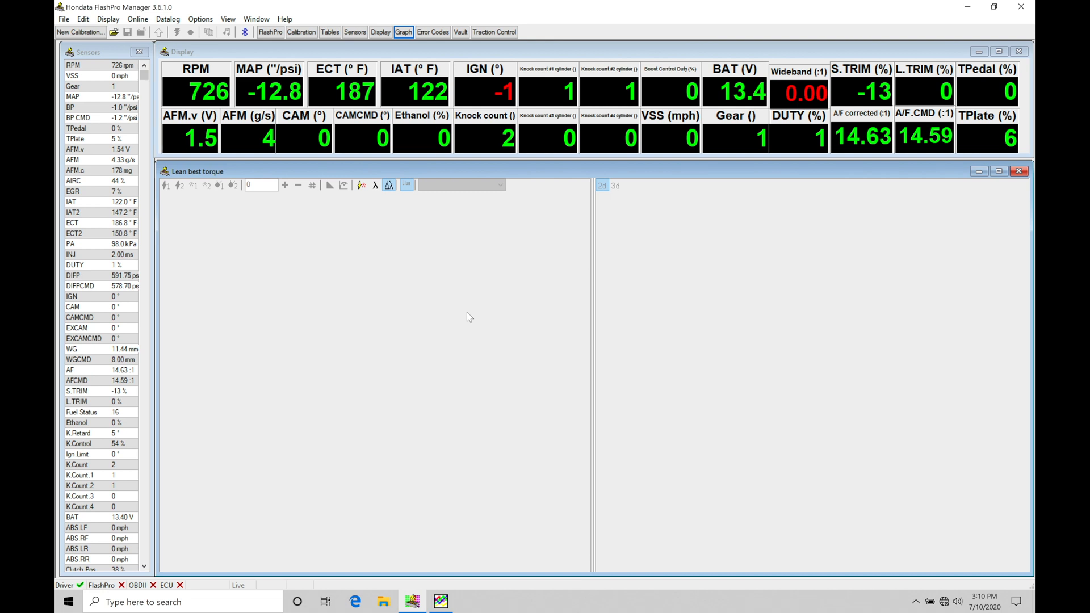
mouse_move(224, 131)
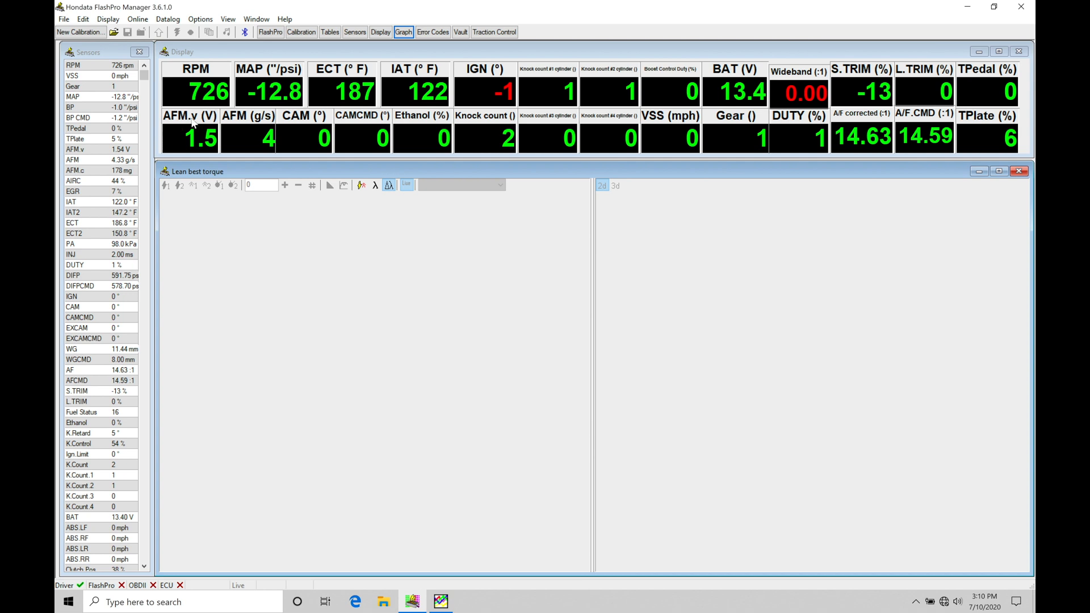
mouse_move(246, 123)
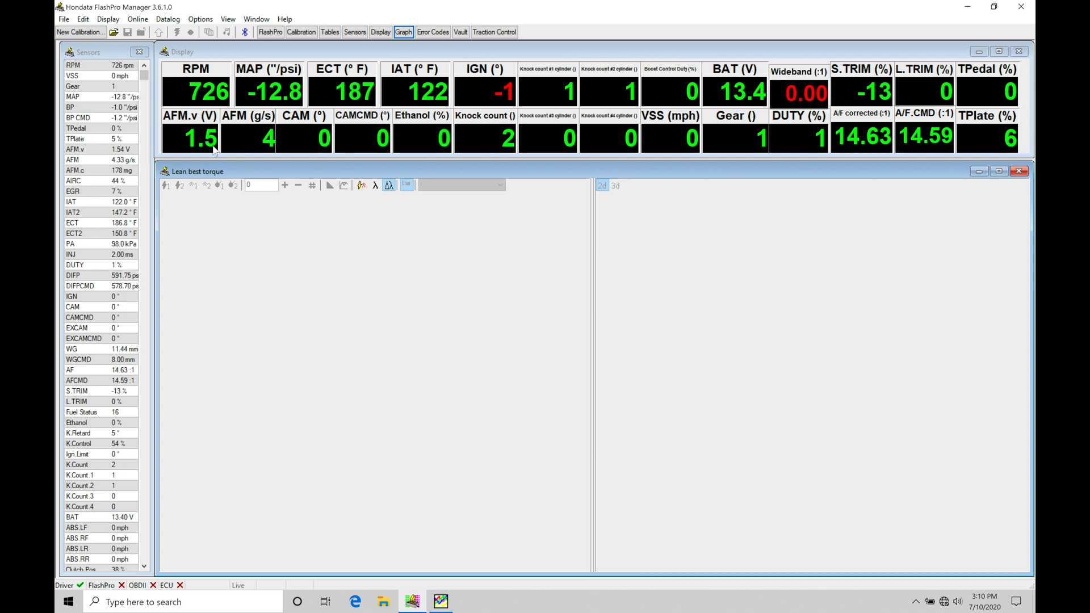
mouse_move(188, 146)
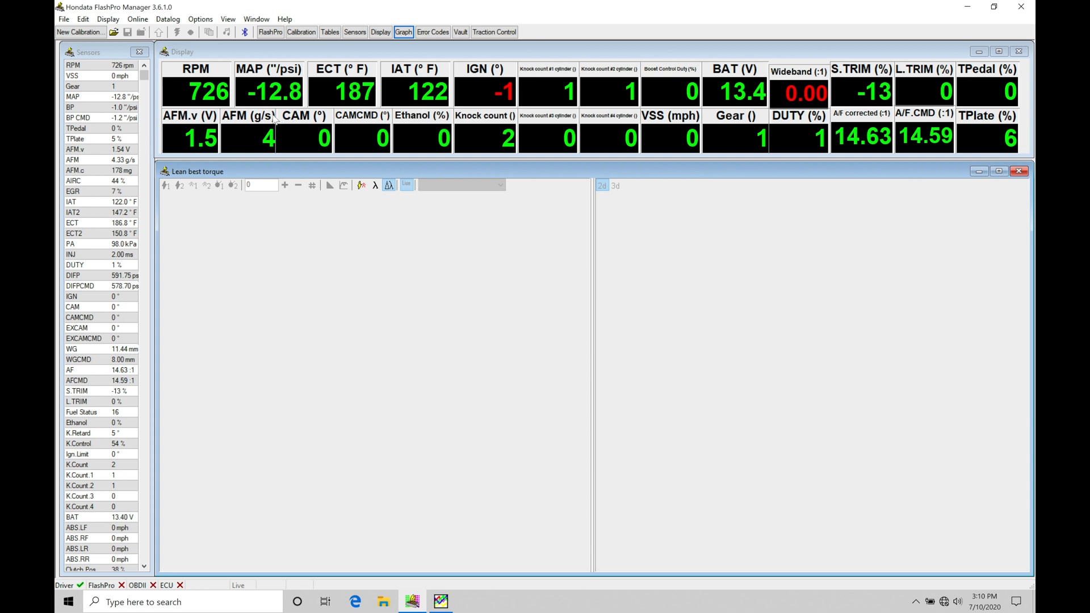
mouse_move(272, 119)
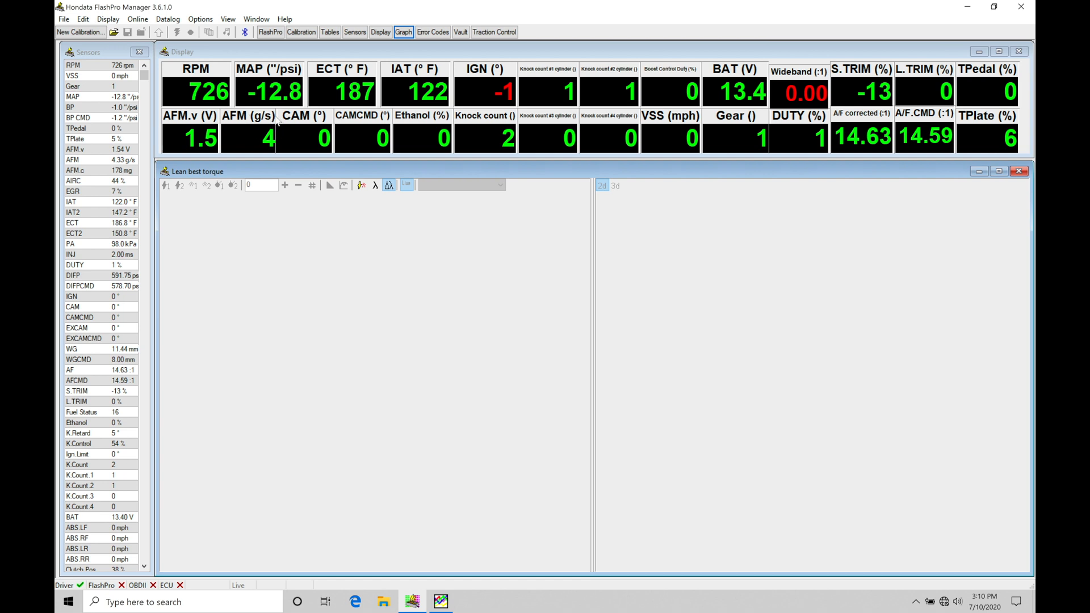
mouse_move(471, 87)
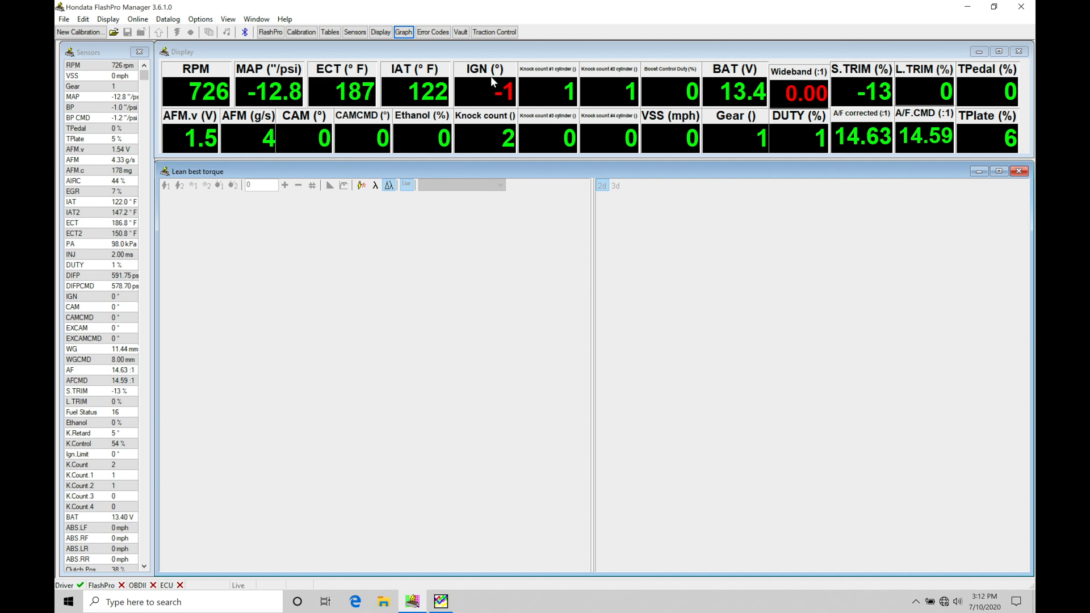
mouse_move(267, 117)
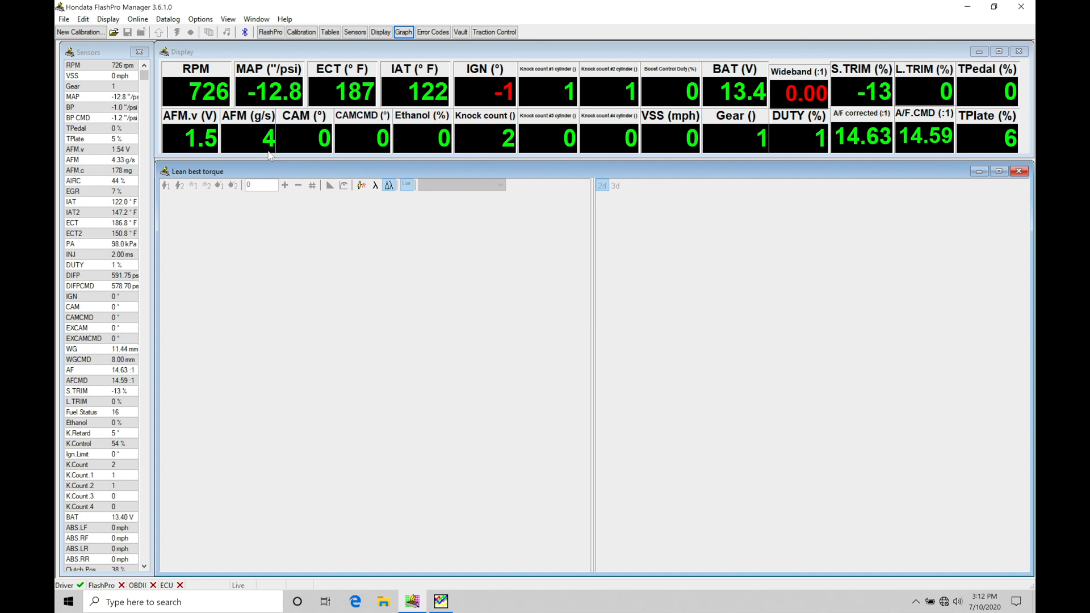
mouse_move(282, 130)
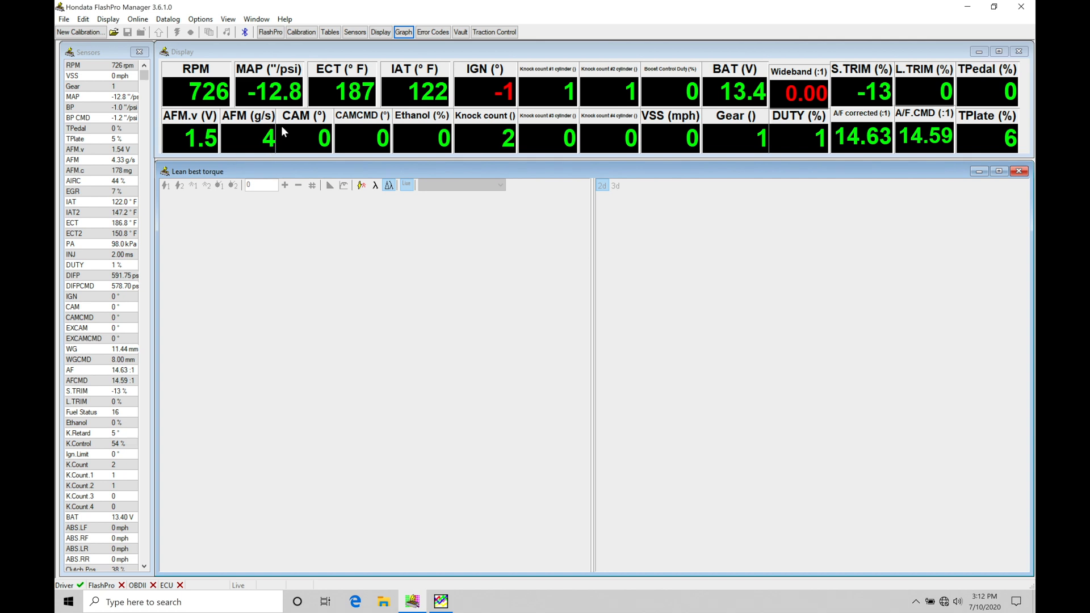
mouse_move(254, 174)
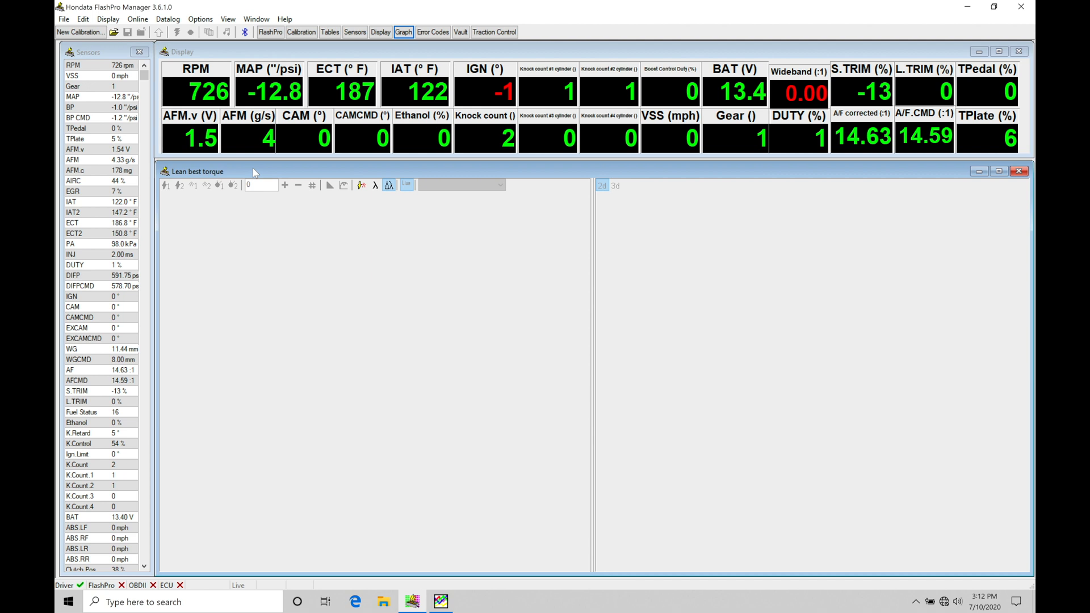
mouse_move(793, 123)
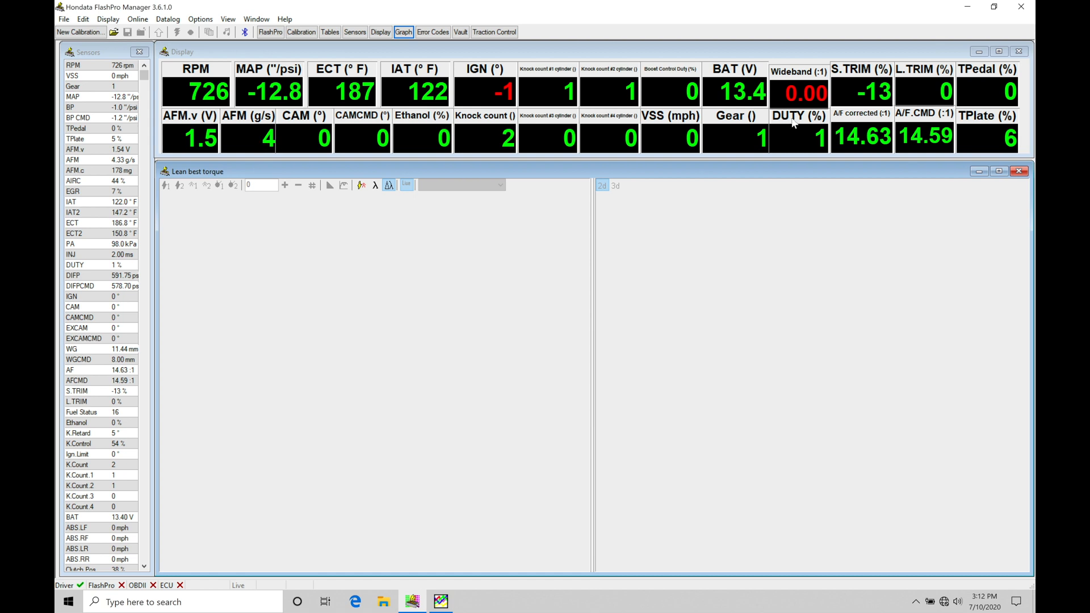
mouse_move(1008, 142)
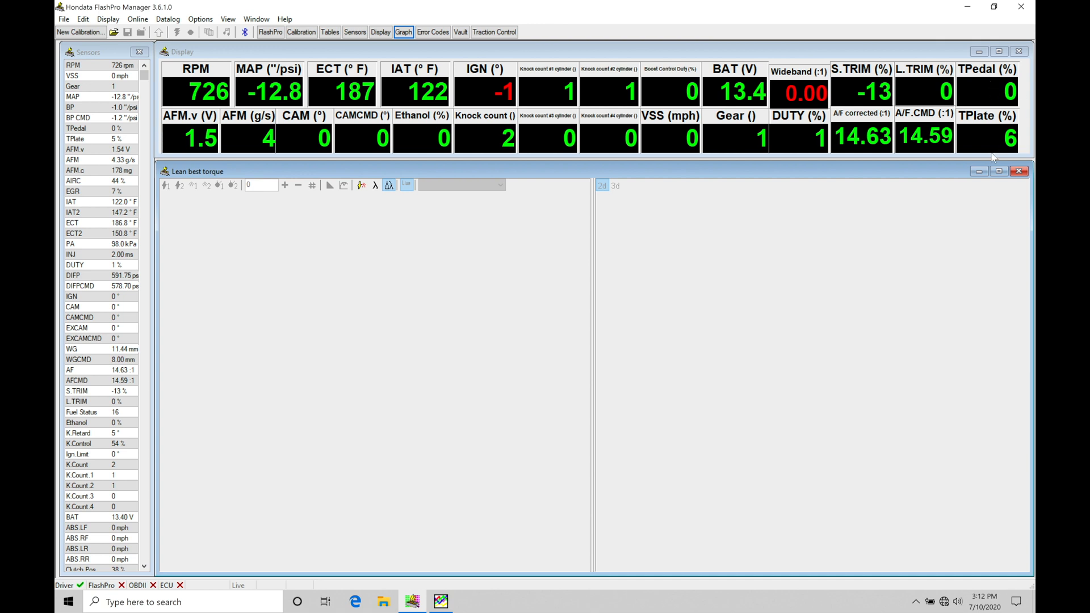
mouse_move(1002, 75)
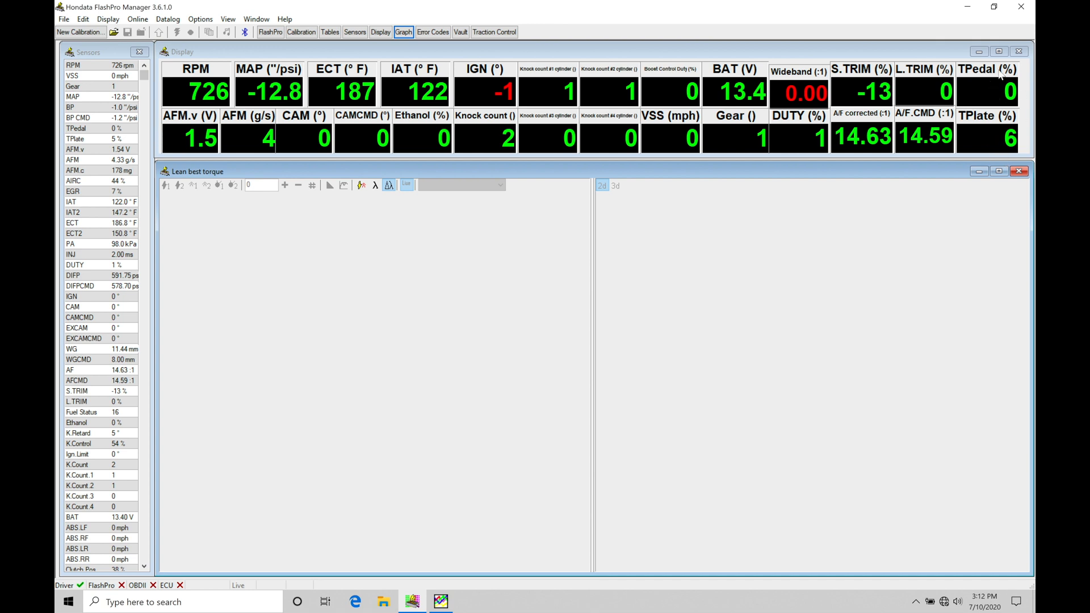
mouse_move(989, 126)
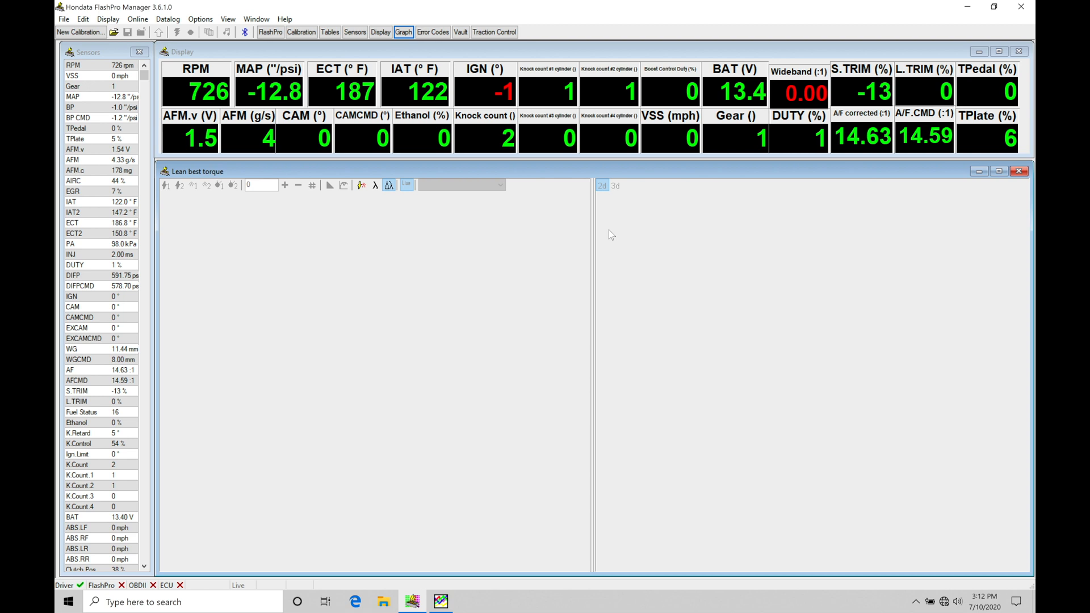
mouse_move(1023, 141)
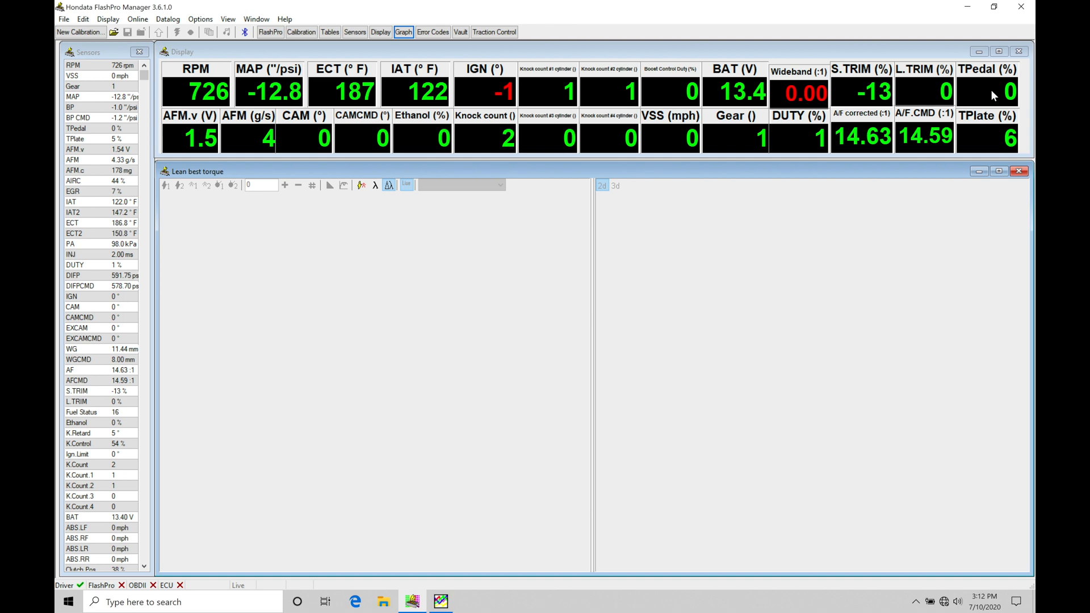
mouse_move(262, 135)
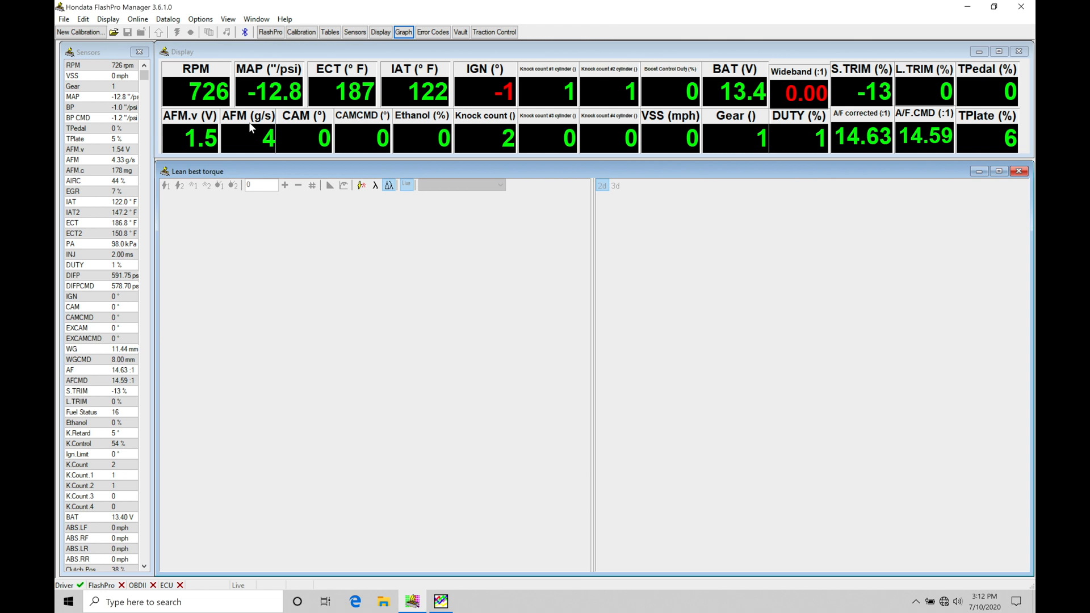
mouse_move(974, 141)
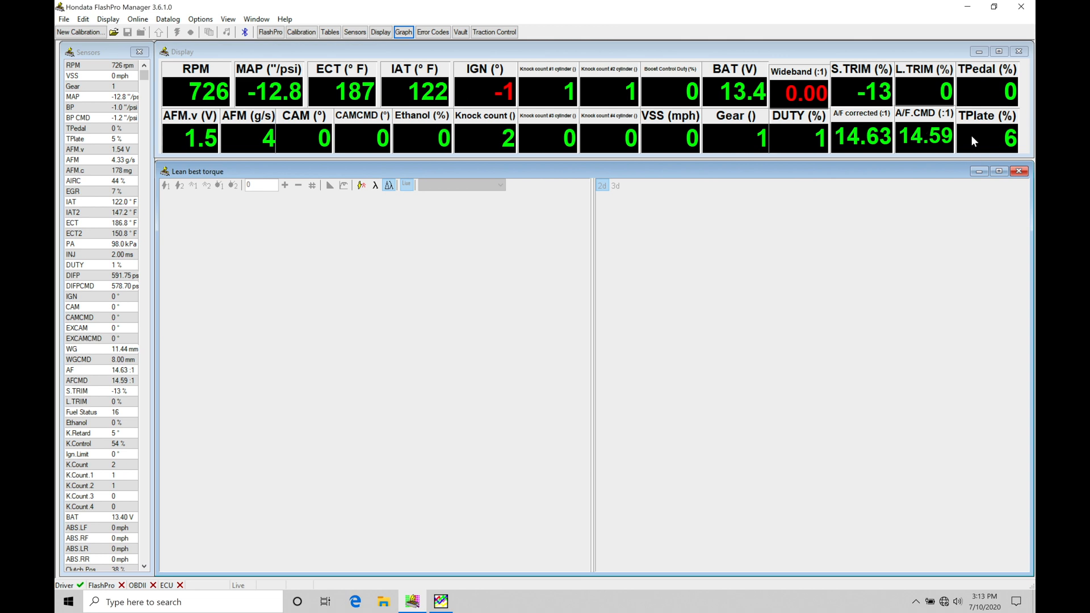
mouse_move(966, 176)
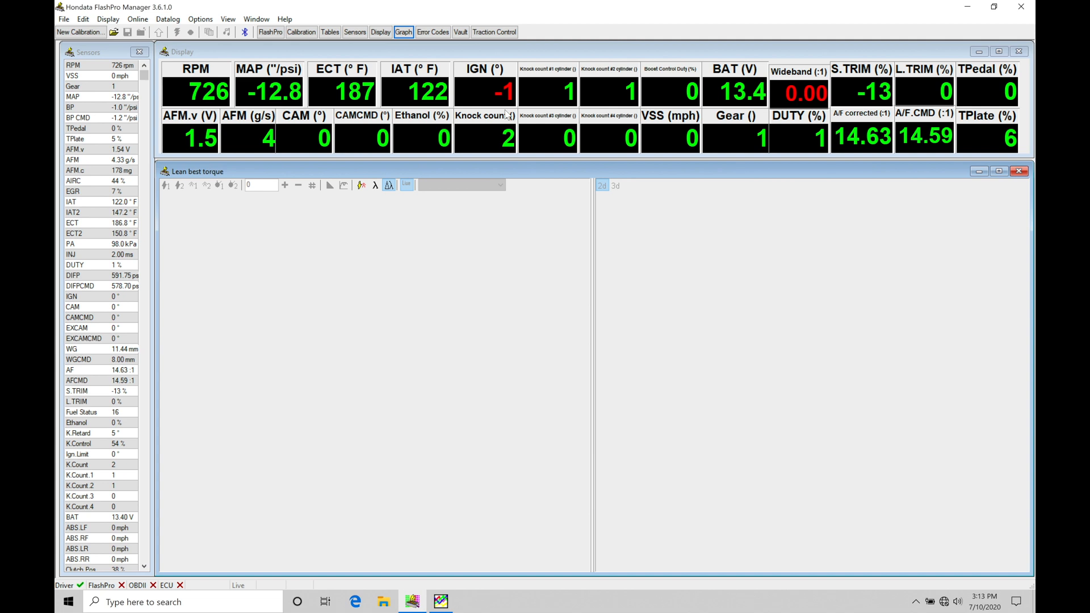
mouse_move(1003, 151)
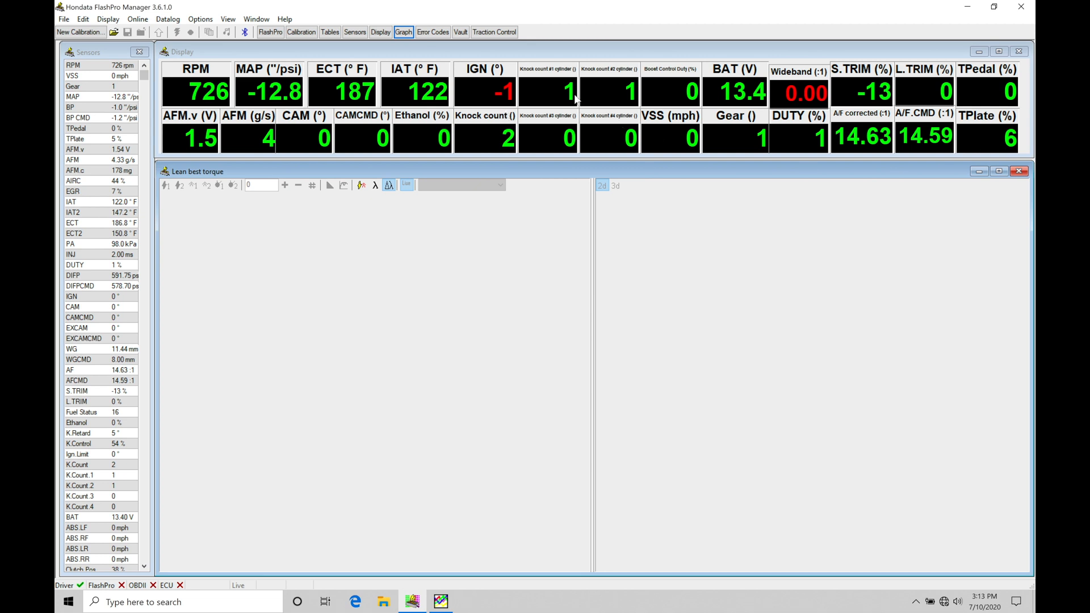
mouse_move(504, 108)
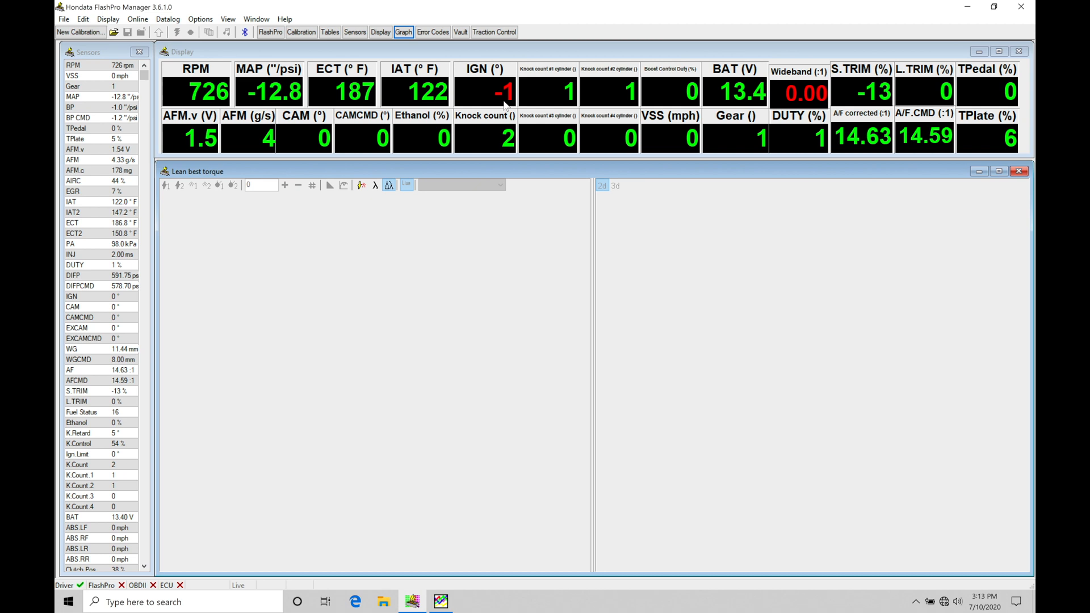
mouse_move(298, 73)
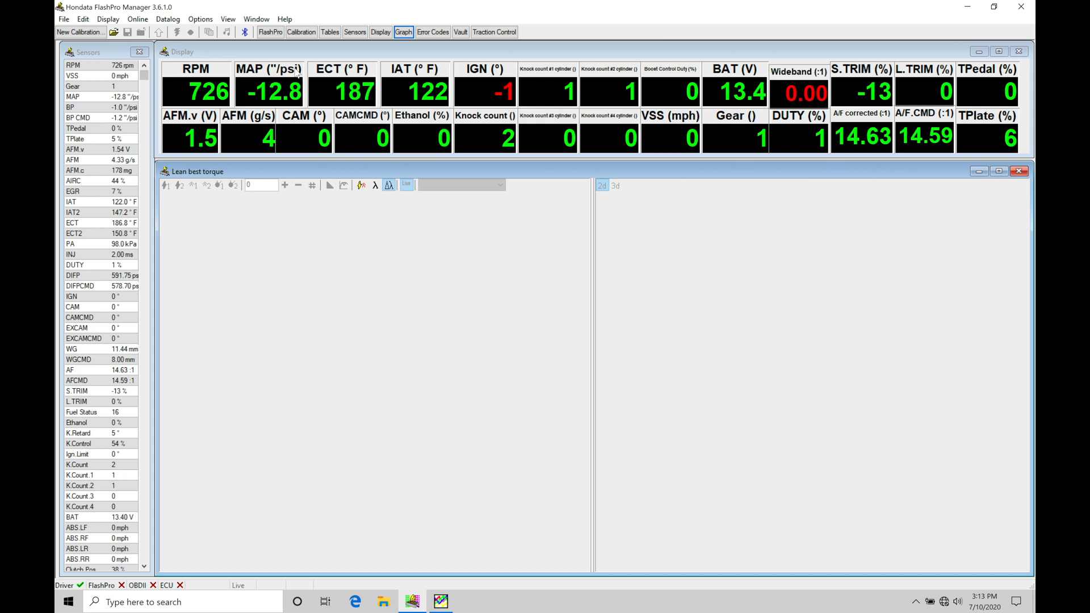
mouse_move(287, 118)
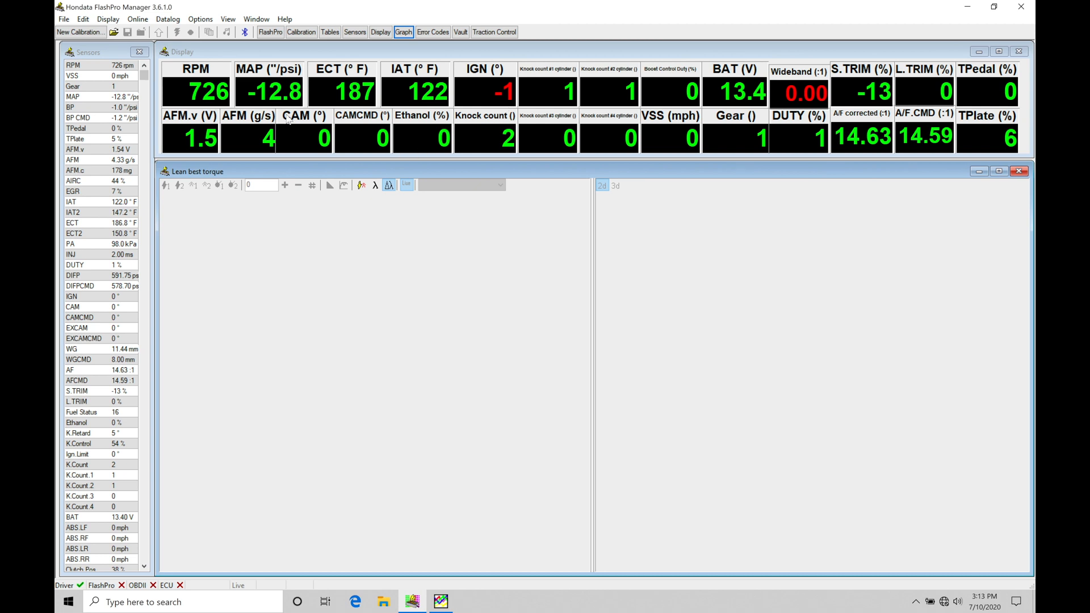